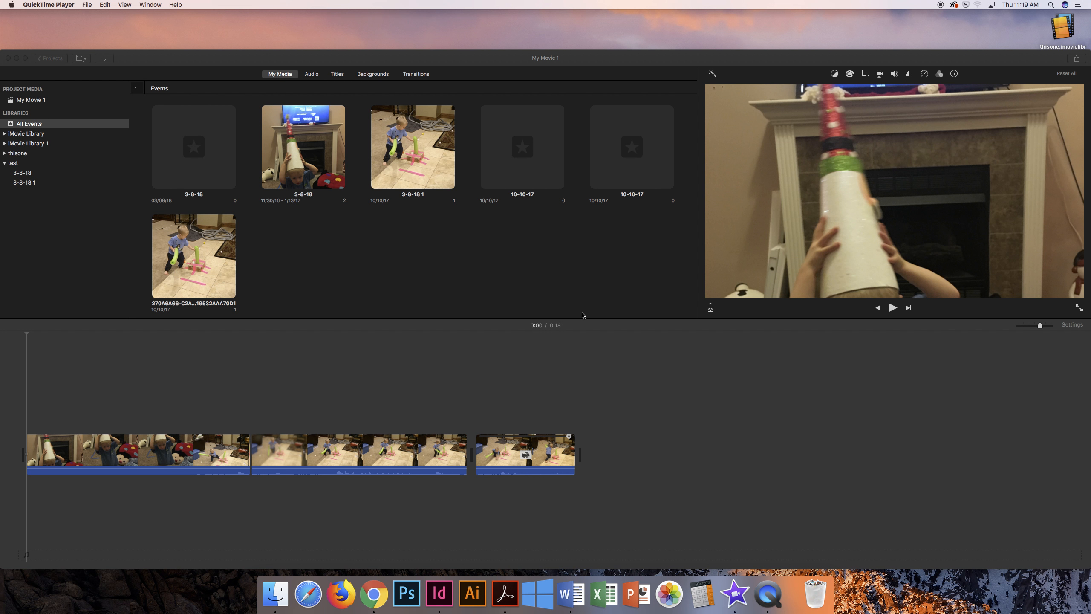
mouse_move(525, 322)
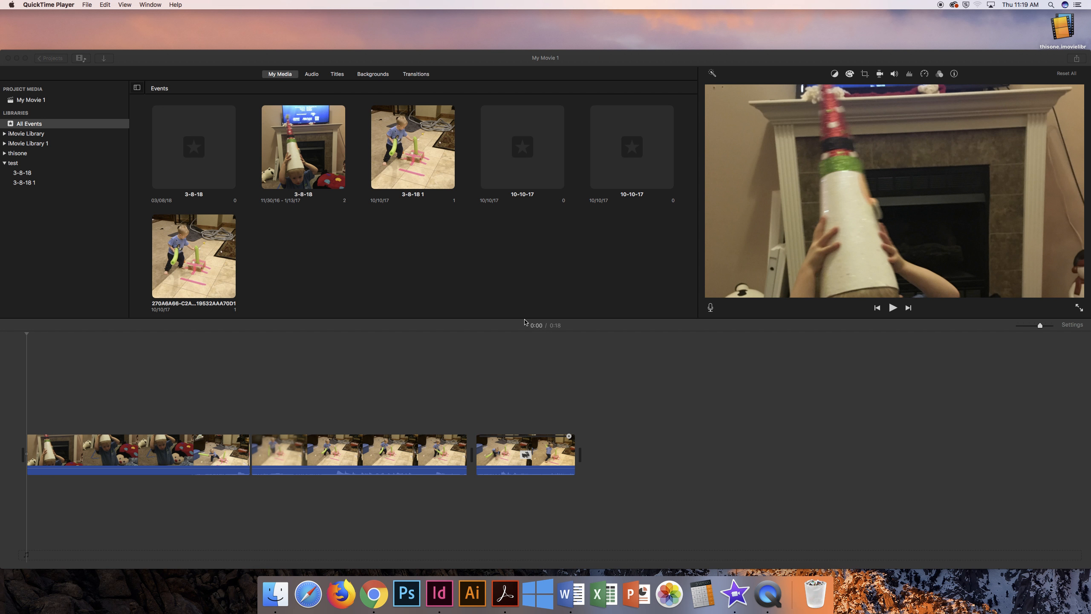
mouse_move(533, 357)
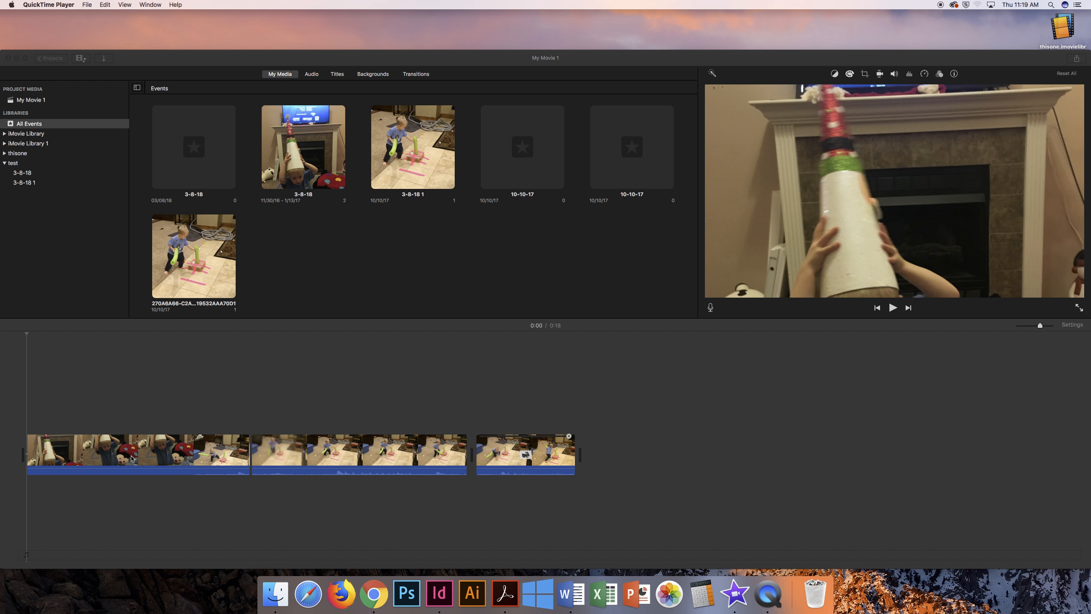
Make the iMovie My Movie 1 window active, in front of QuickTime Player.
left_click(340, 456)
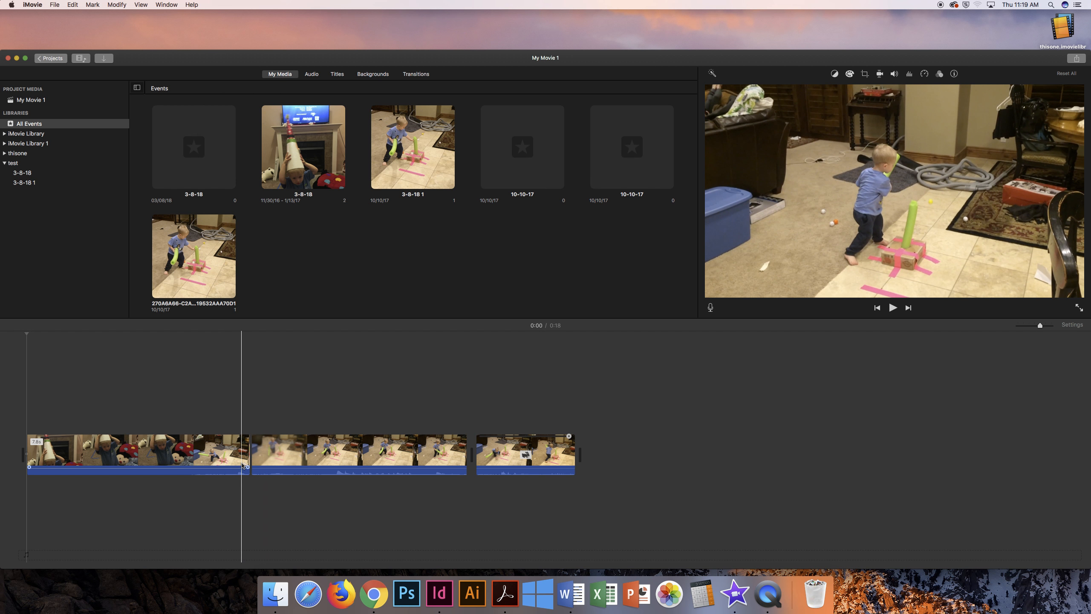
left_click(292, 456)
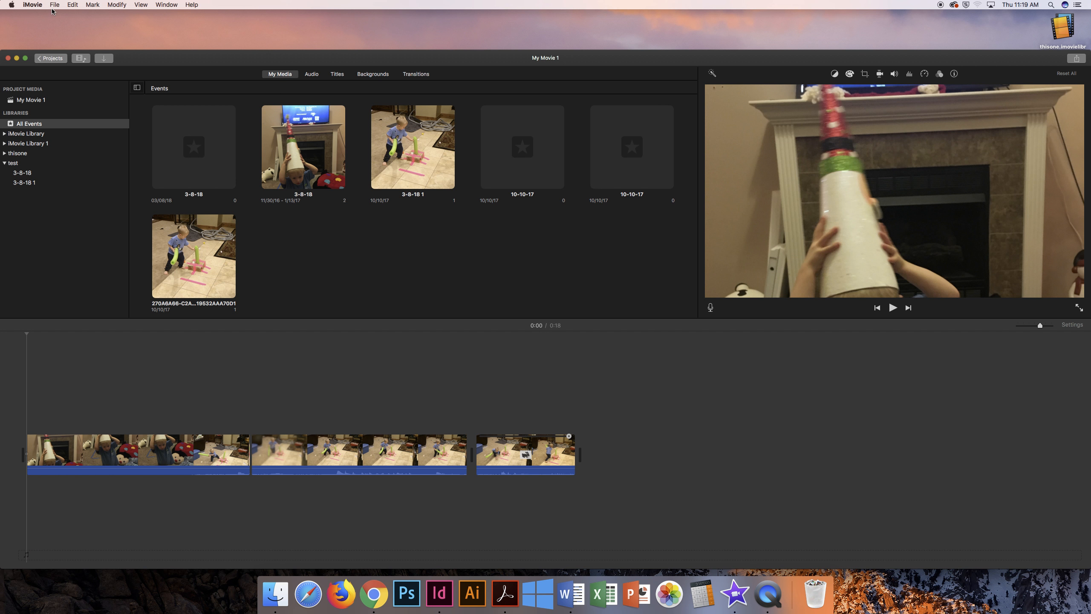
Create a new library named 'cade' via File > Open Library > New, saved to Desktop.
left_click(54, 4)
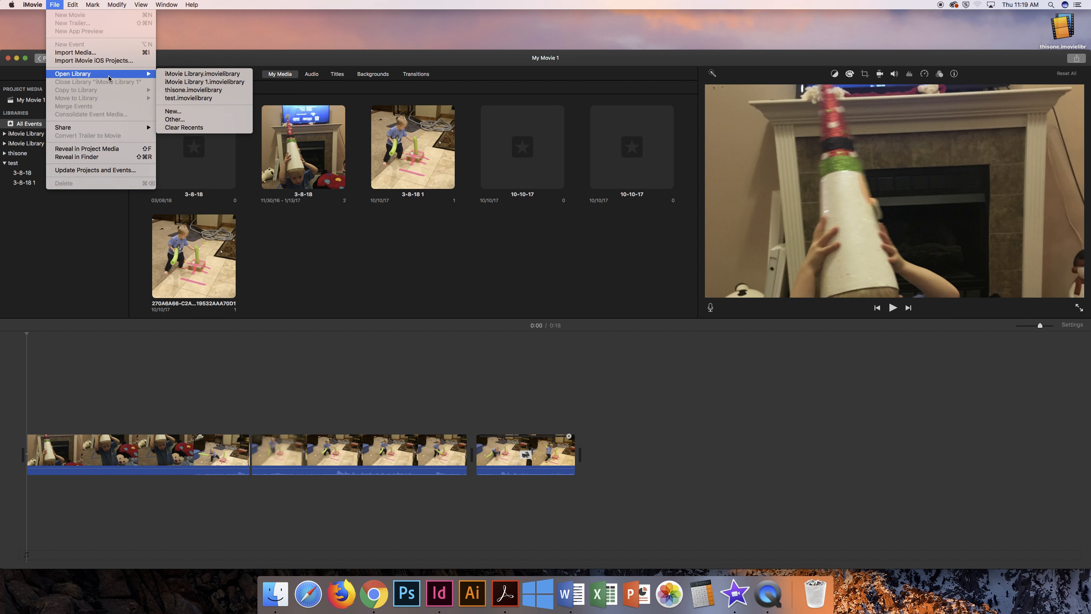
mouse_move(186, 111)
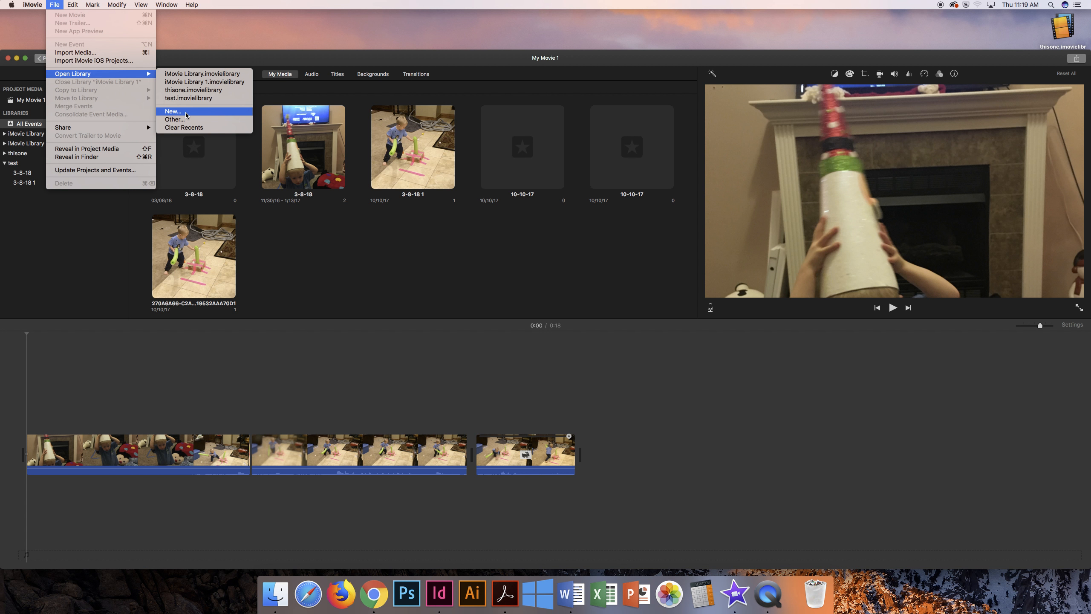
left_click(172, 111)
type("cade.imovielibrary")
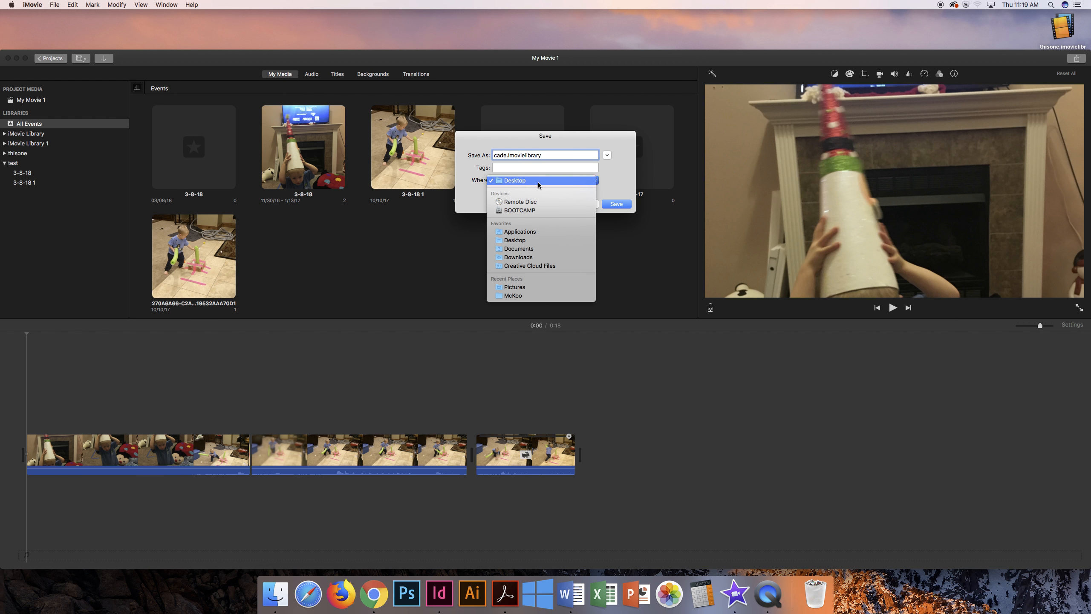
left_click(513, 181)
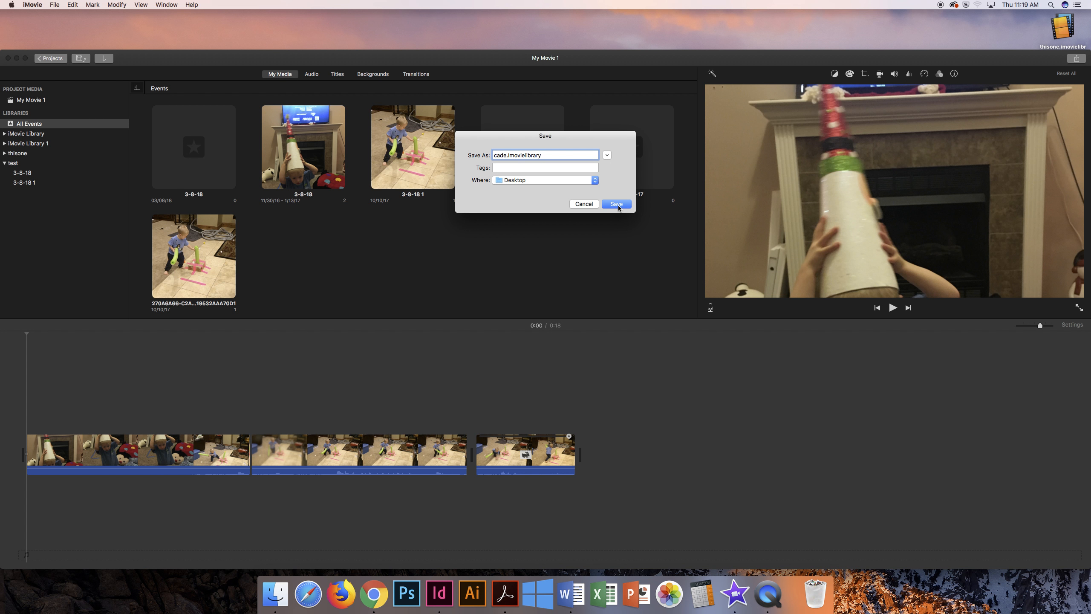
left_click(615, 204)
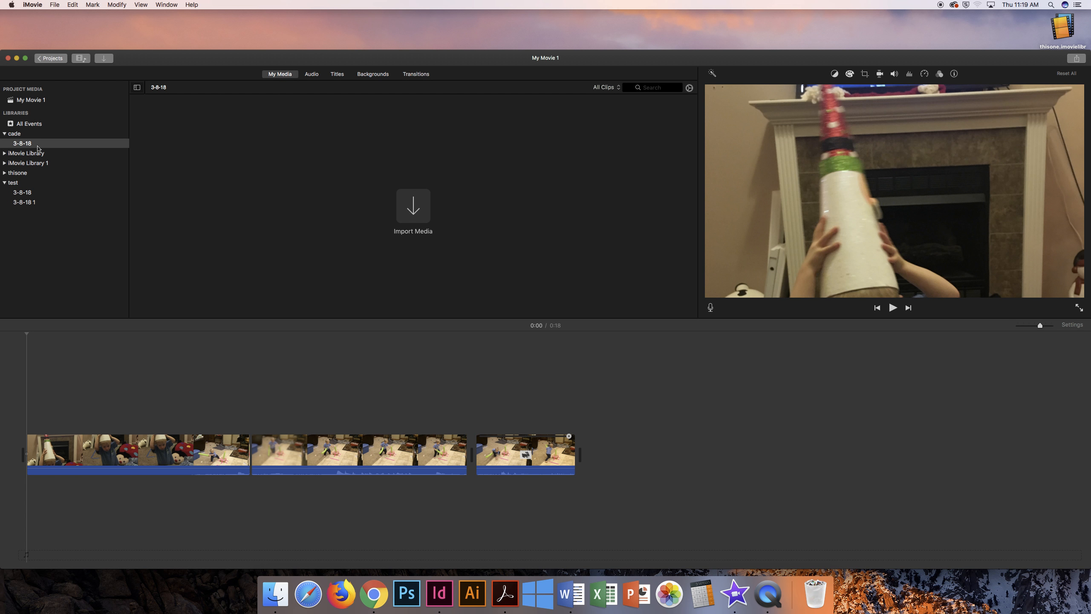
Browse the test, cade and iMovie Library 1 events in the sidebar.
left_click(13, 182)
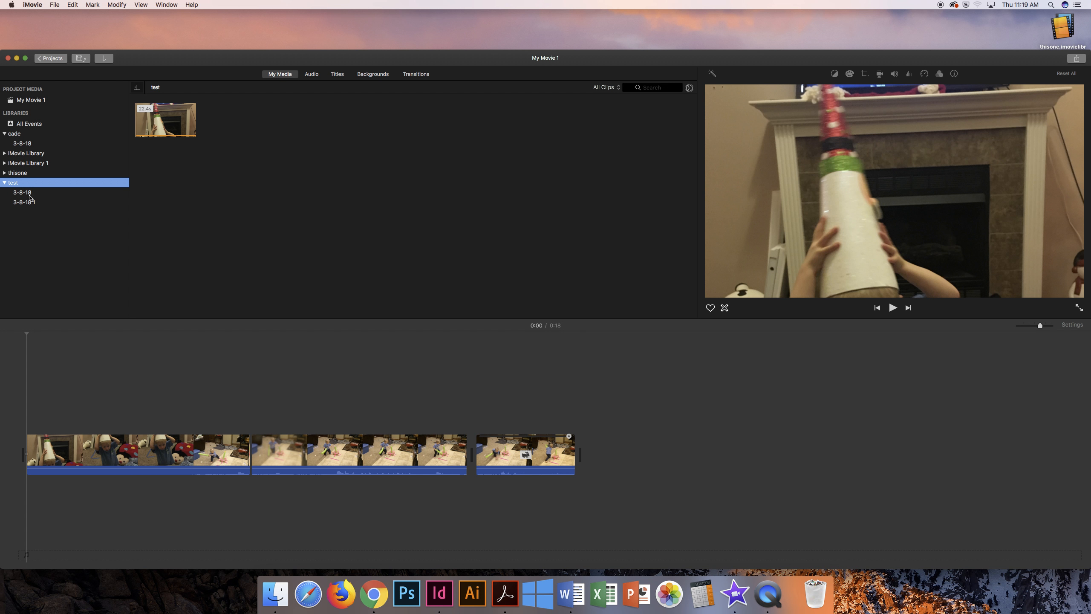
left_click(23, 202)
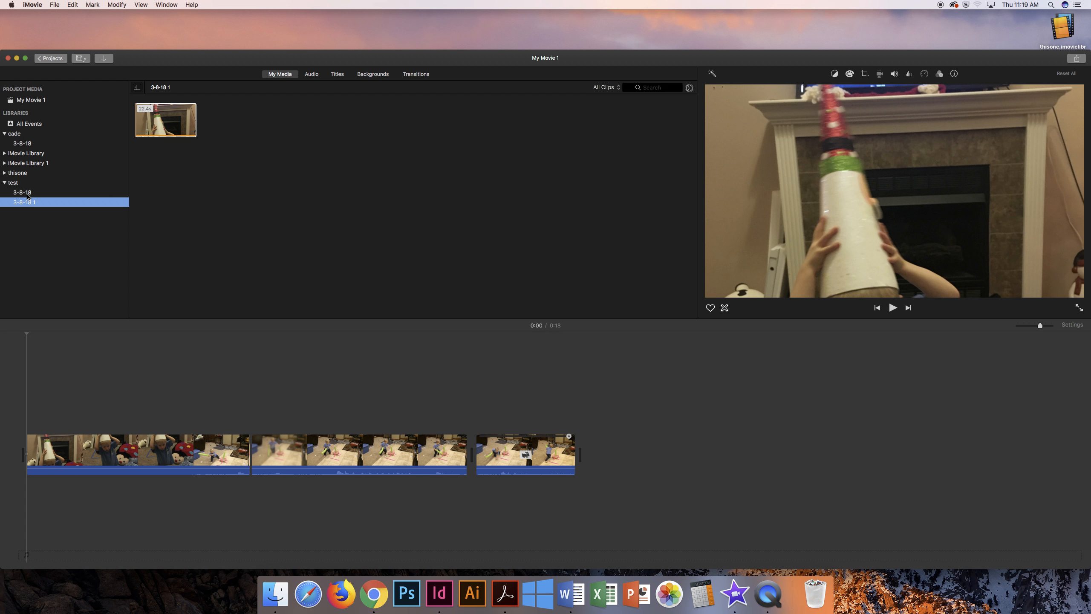
left_click(30, 101)
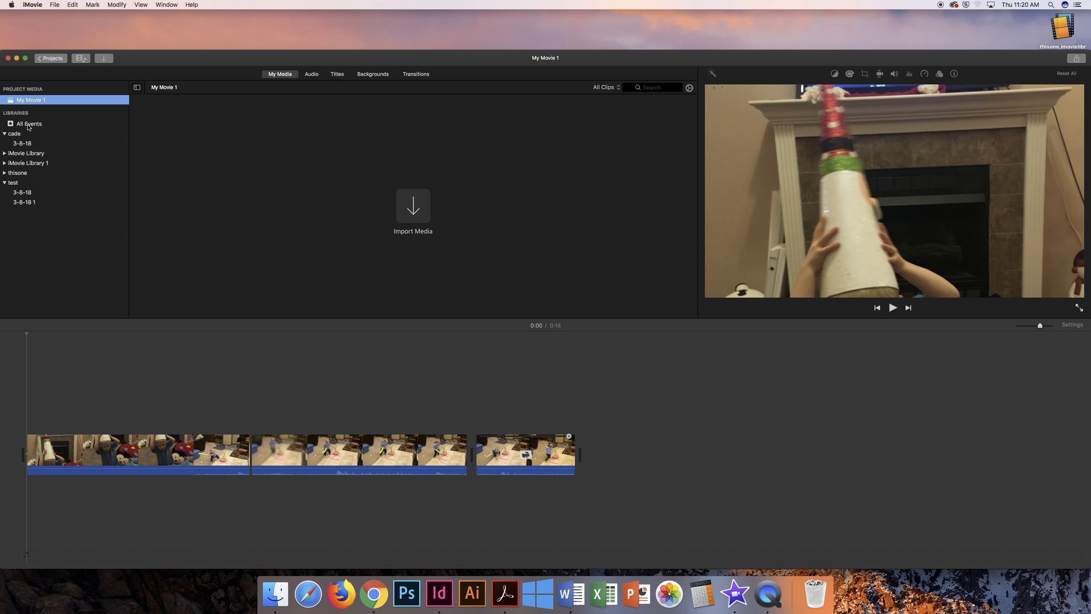
left_click(22, 143)
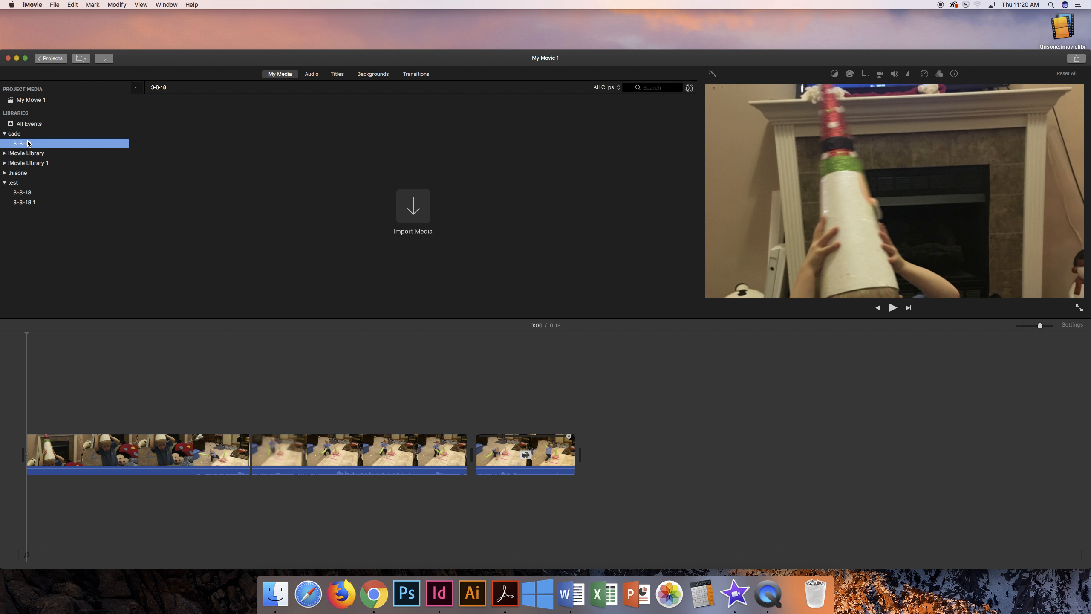
left_click(26, 153)
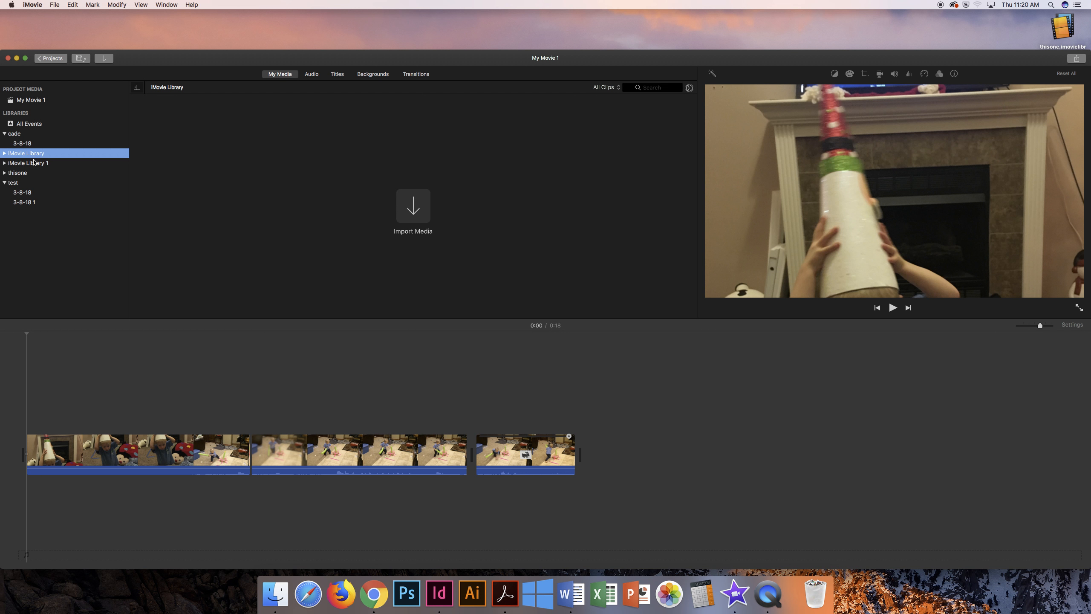
left_click(28, 162)
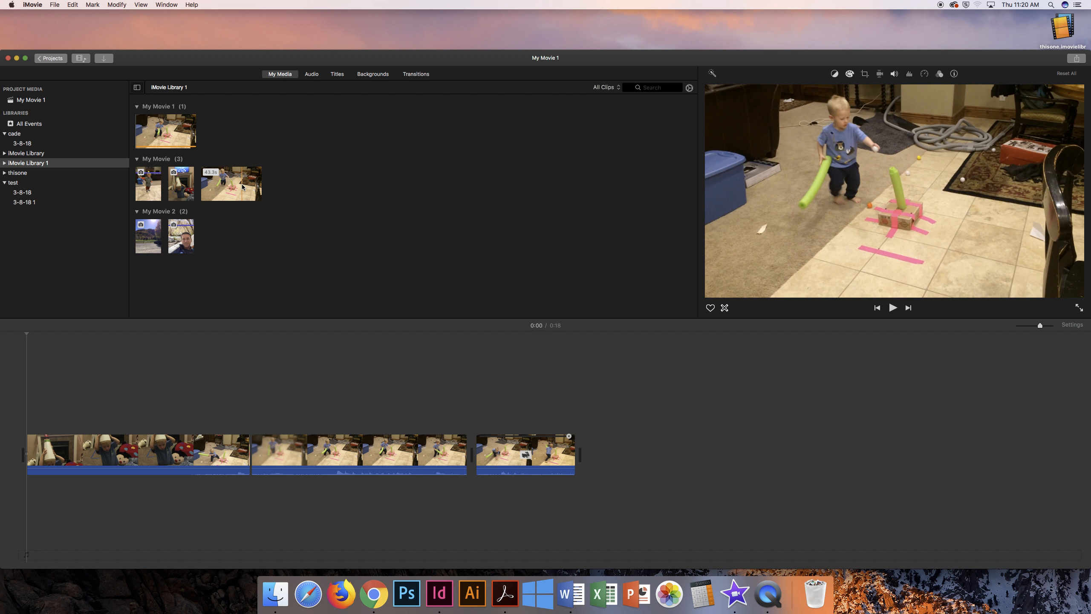
Move two My Movie clips from iMovie Library 1 into cade's 3-8-18 event.
left_click(230, 183)
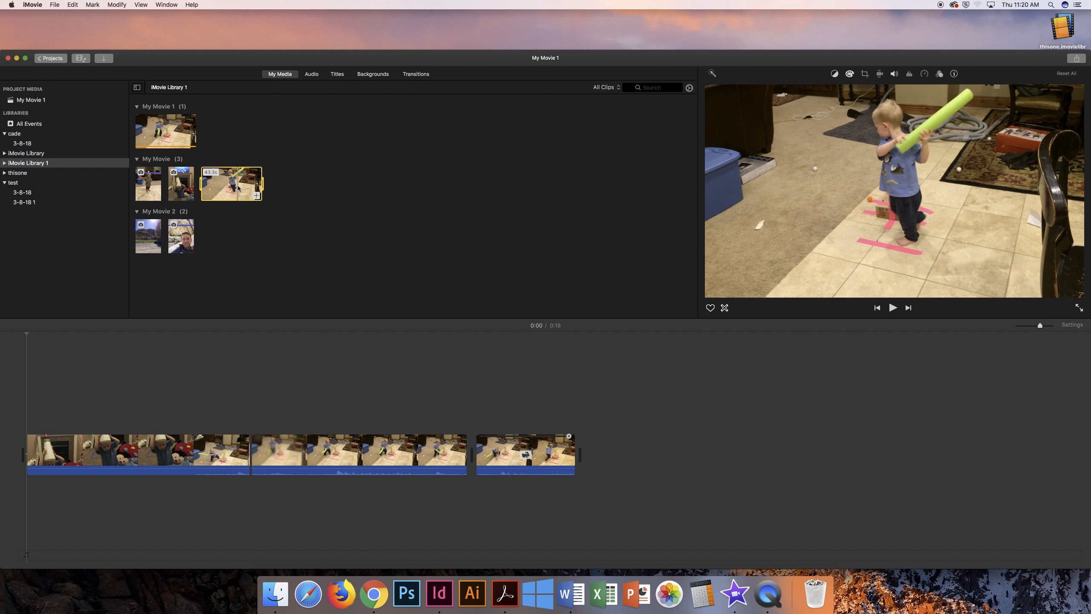
left_click(230, 184)
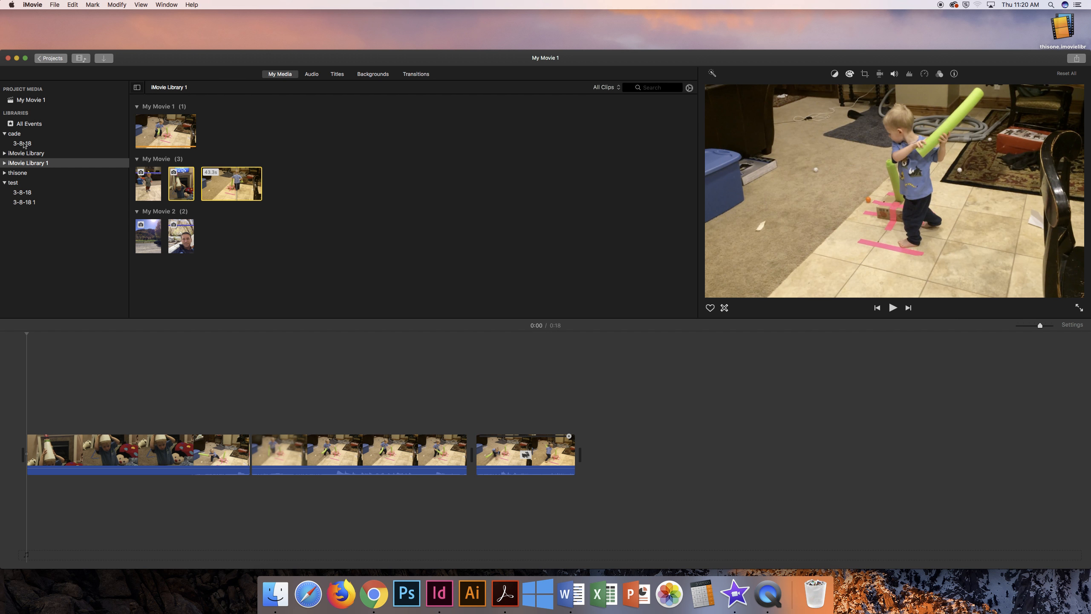
left_click(23, 143)
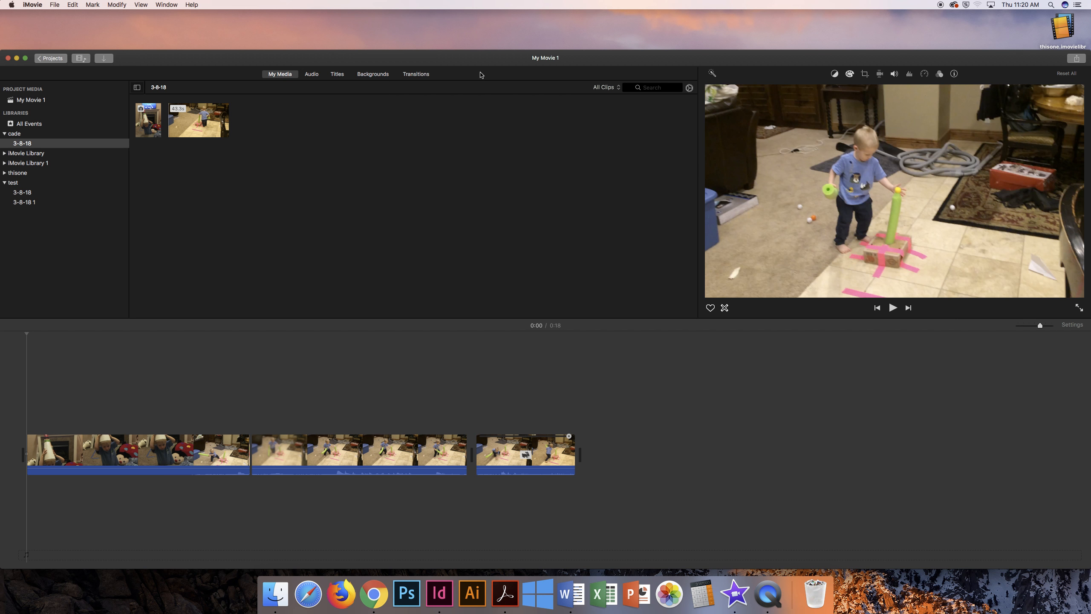
mouse_move(55, 60)
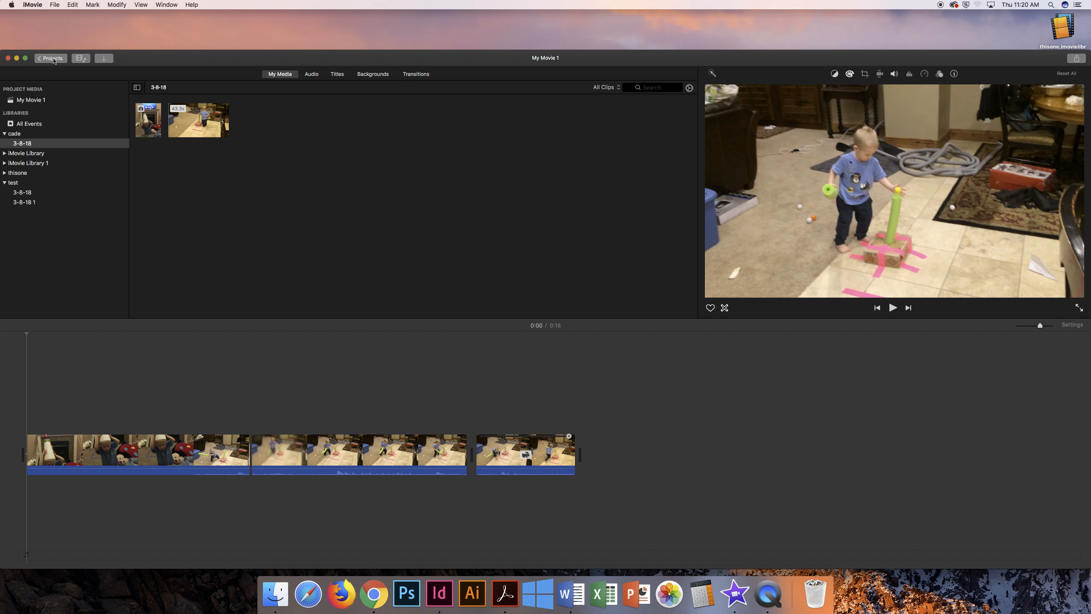
Copy the My Movie 1 project into the cade library, then quit iMovie.
left_click(50, 58)
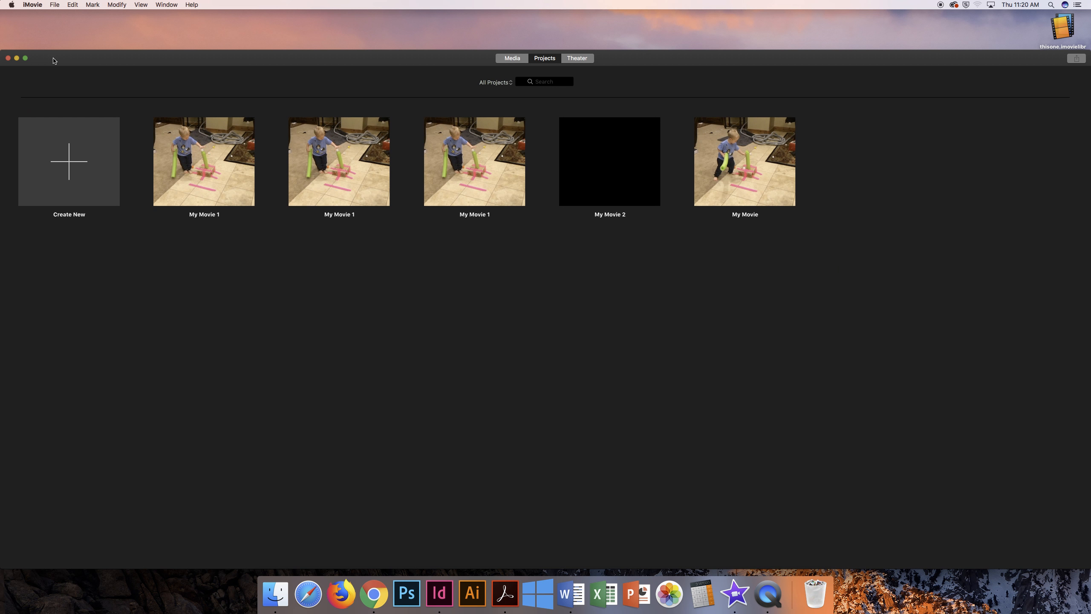
mouse_move(204, 160)
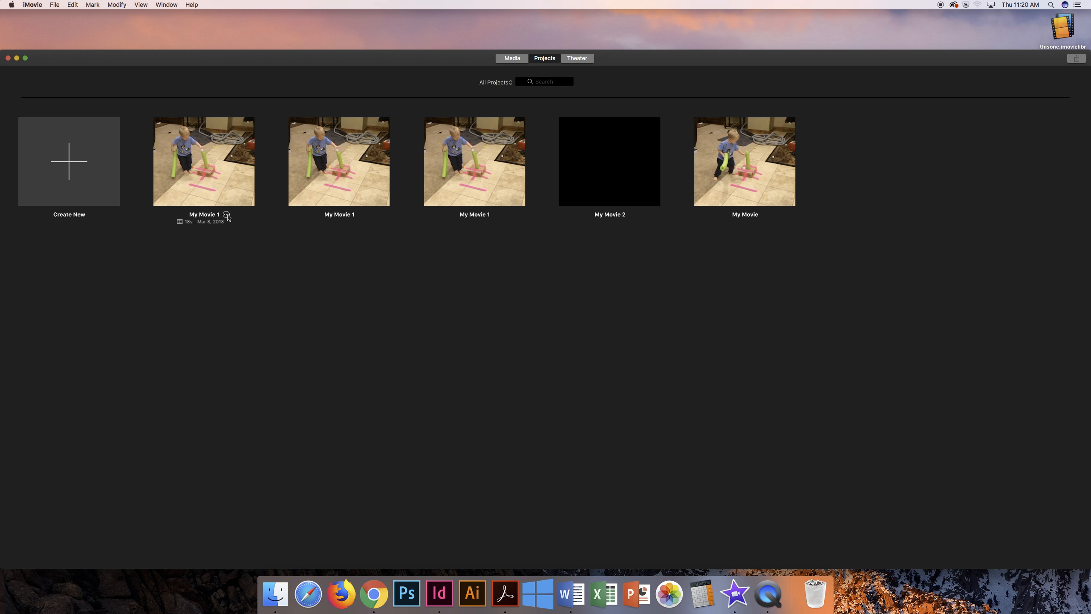
right_click(203, 162)
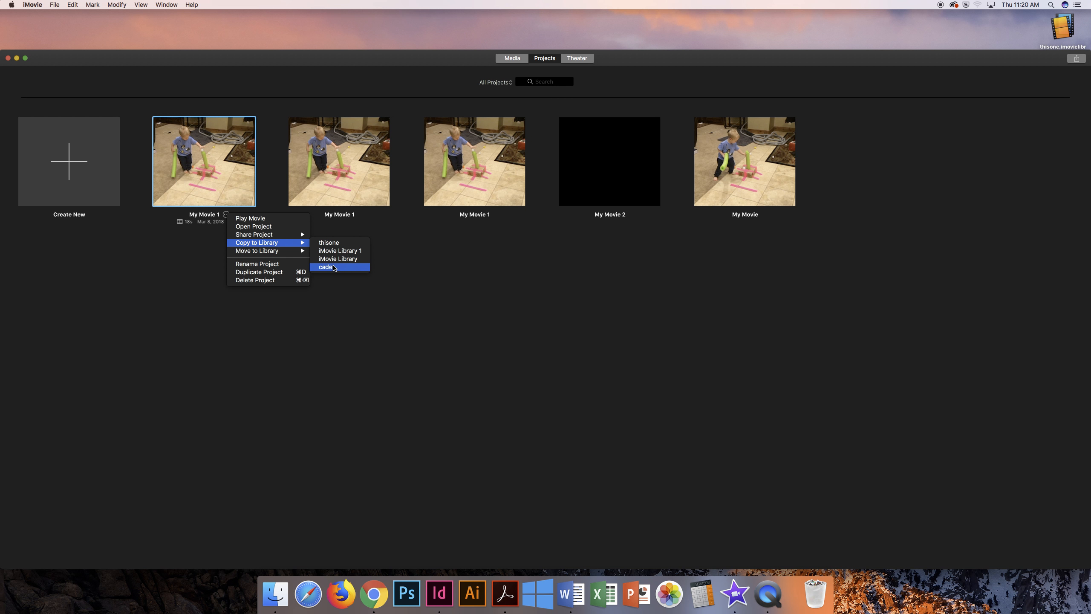
left_click(326, 267)
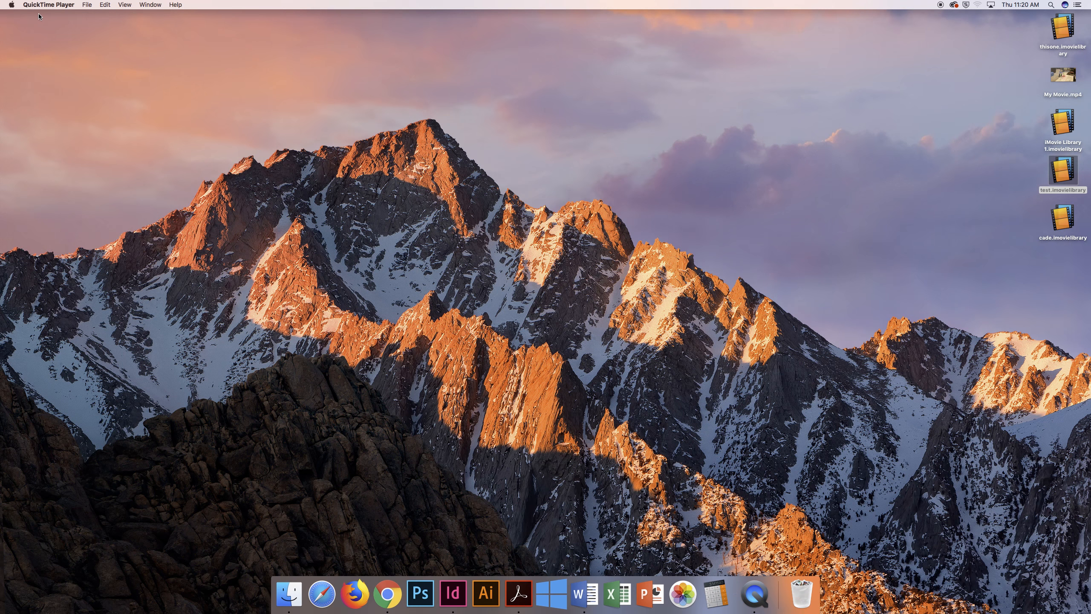
mouse_move(487, 594)
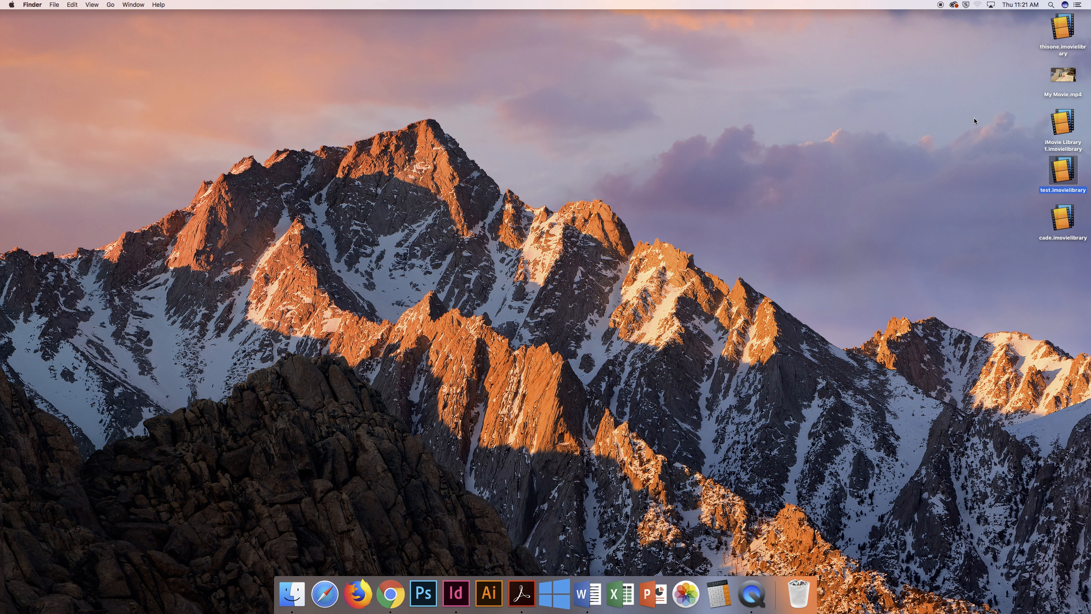
Open cade.imovielibrary from the desktop to relaunch iMovie.
left_click(1062, 219)
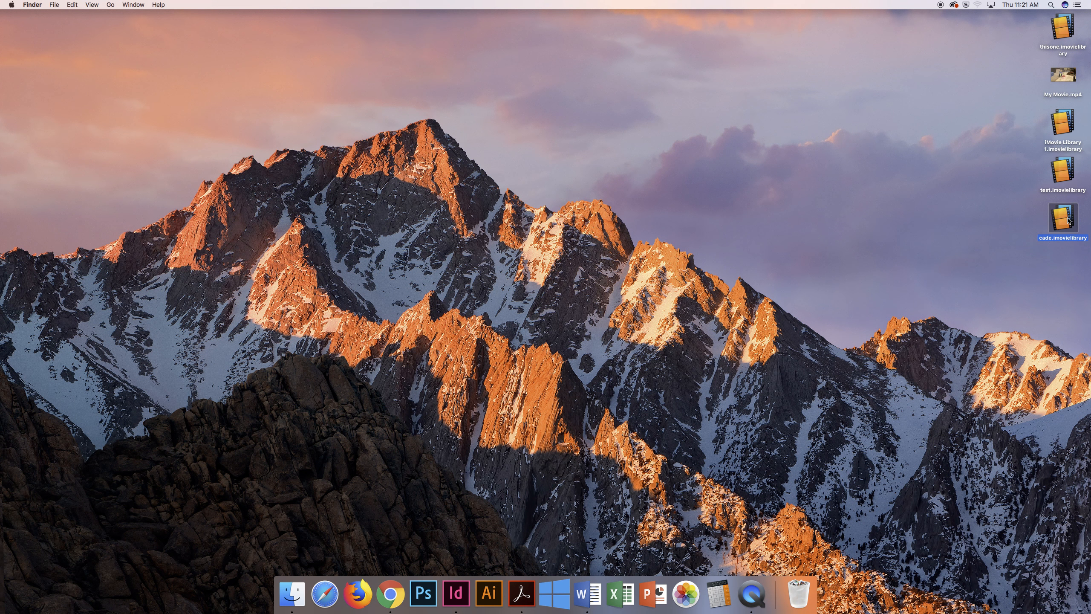
double_click(1061, 218)
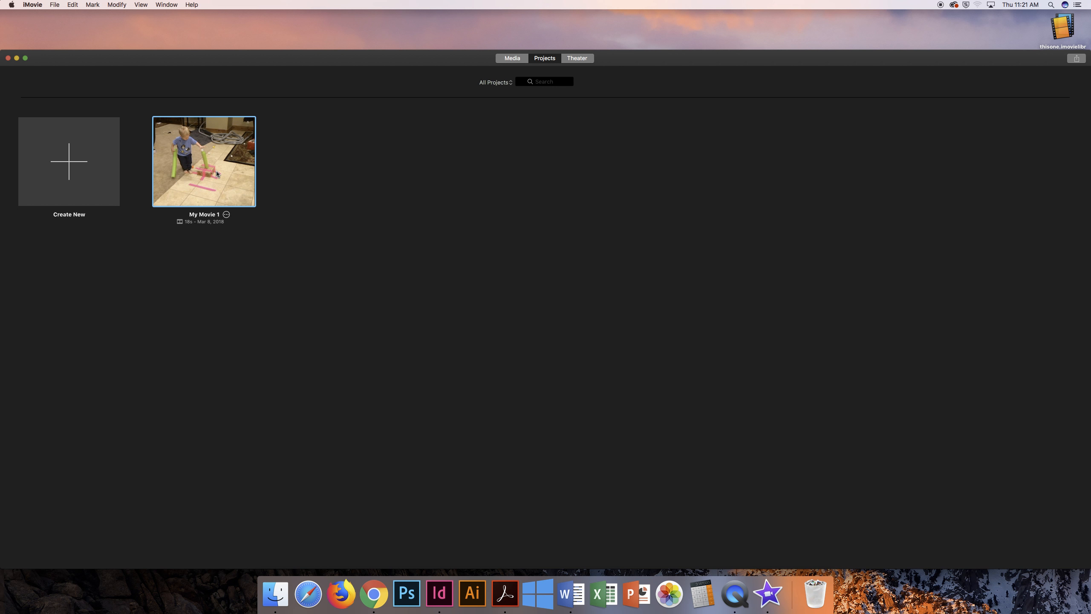
Open cade's My Movie 1 project from the Projects browser.
double_click(203, 162)
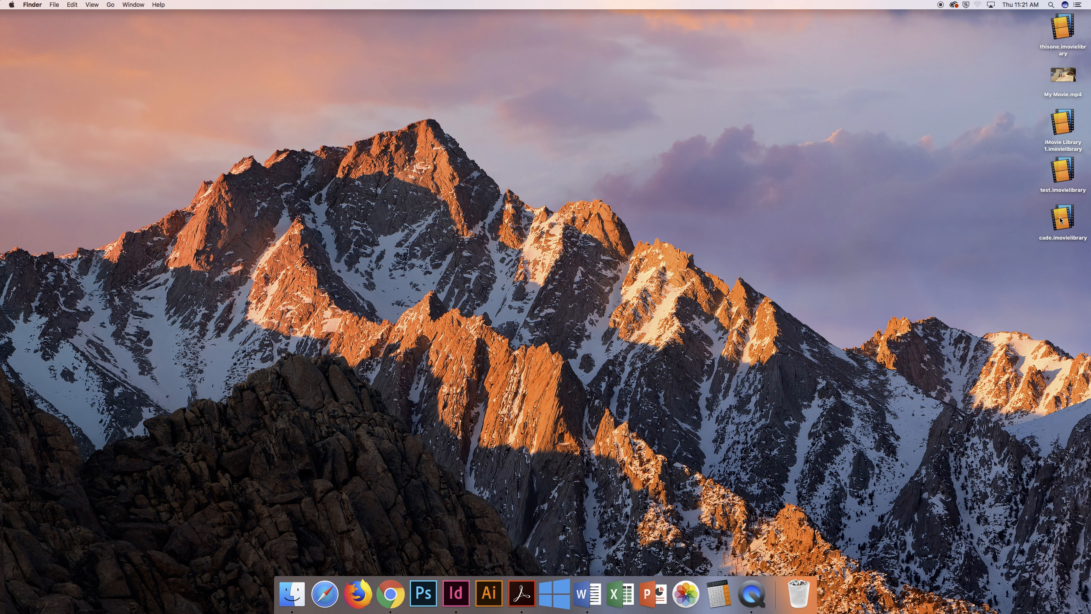
left_click(1061, 217)
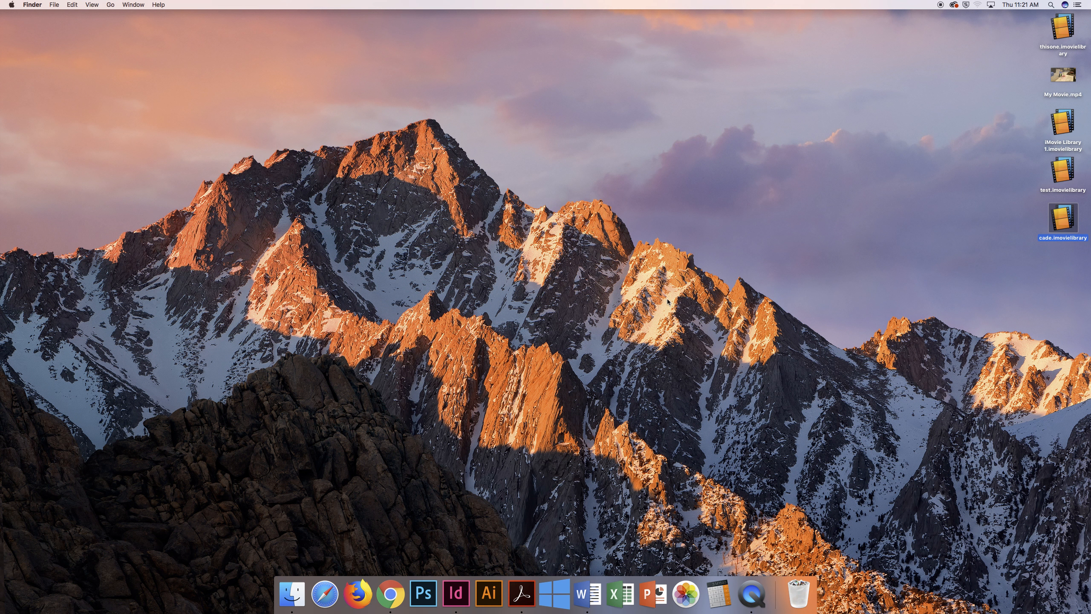
mouse_move(355, 196)
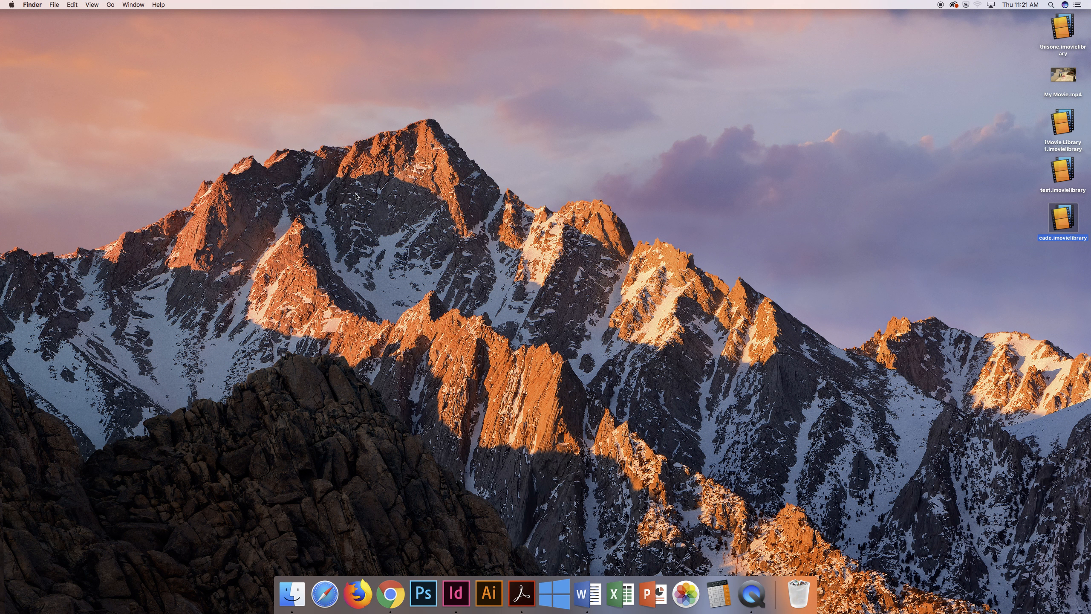